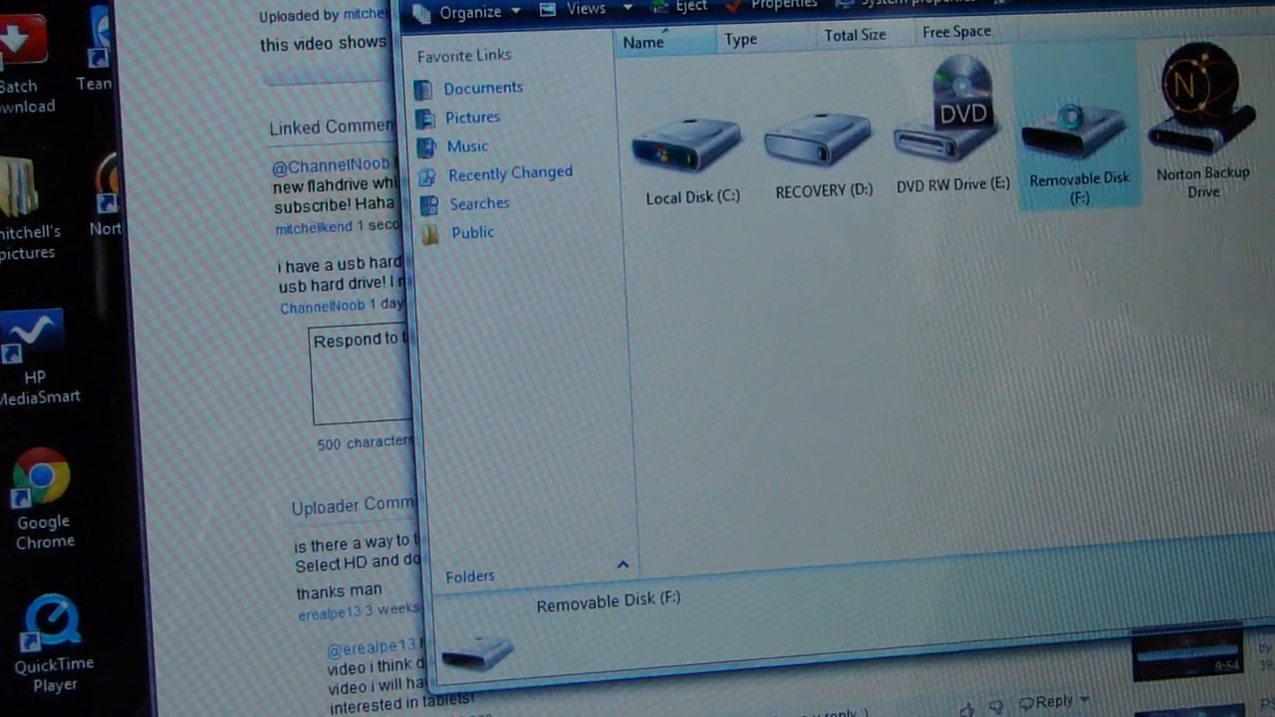
Open the right-click menu for Removable Disk (F:) in Computer
{"action": "right_click", "coordinate": [1079, 129]}
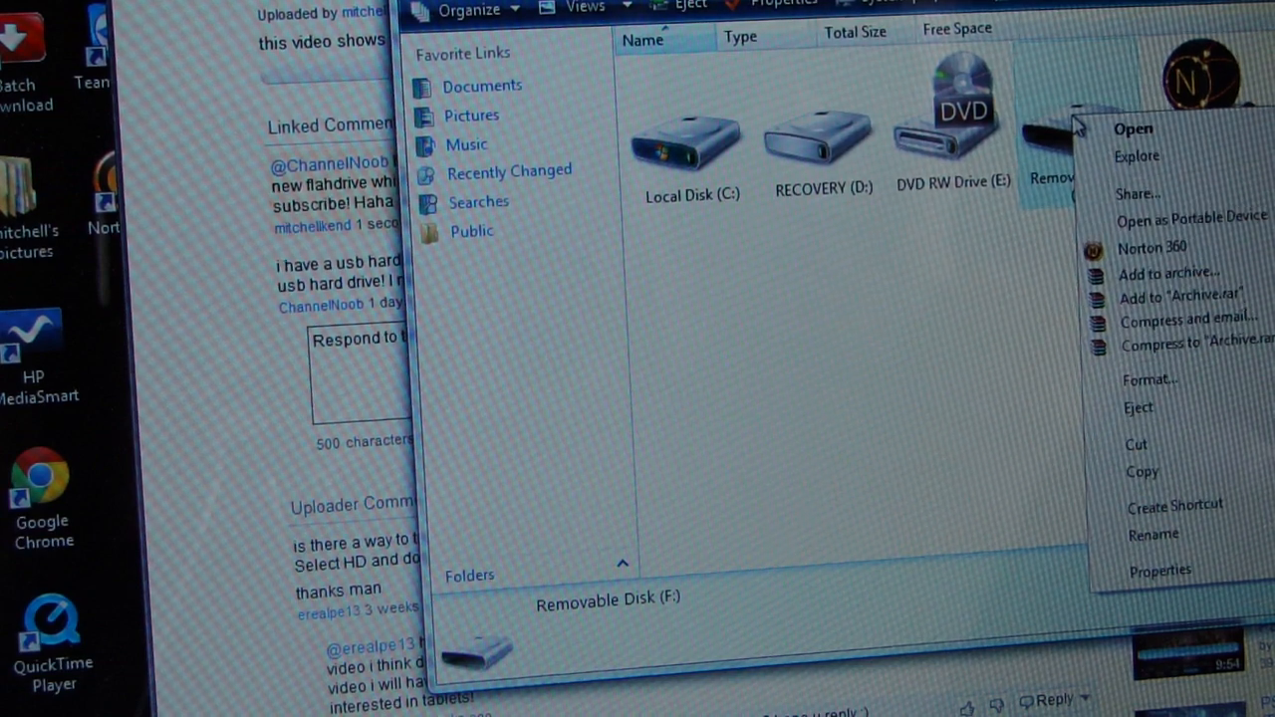
{"action": "mouse_move", "coordinate": [1176, 393]}
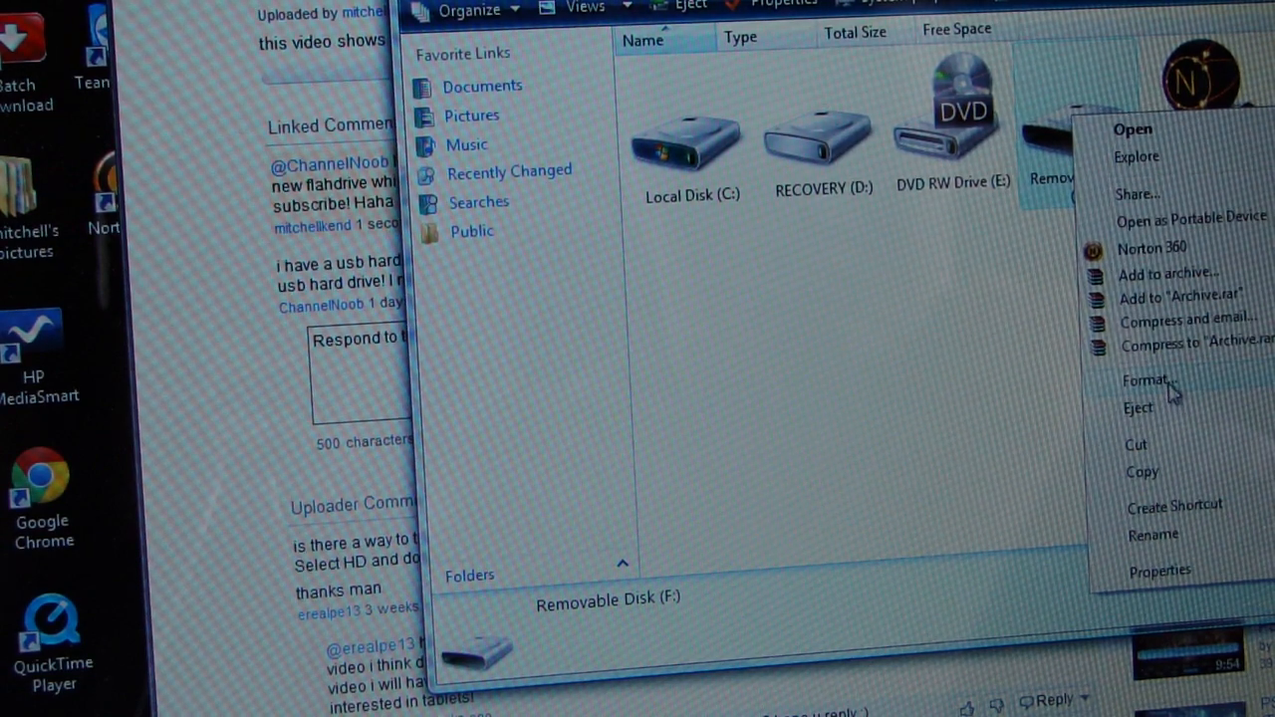
Open Format for Removable Disk (F:) and choose NTFS as the file system
{"action": "left_click", "coordinate": [1144, 379]}
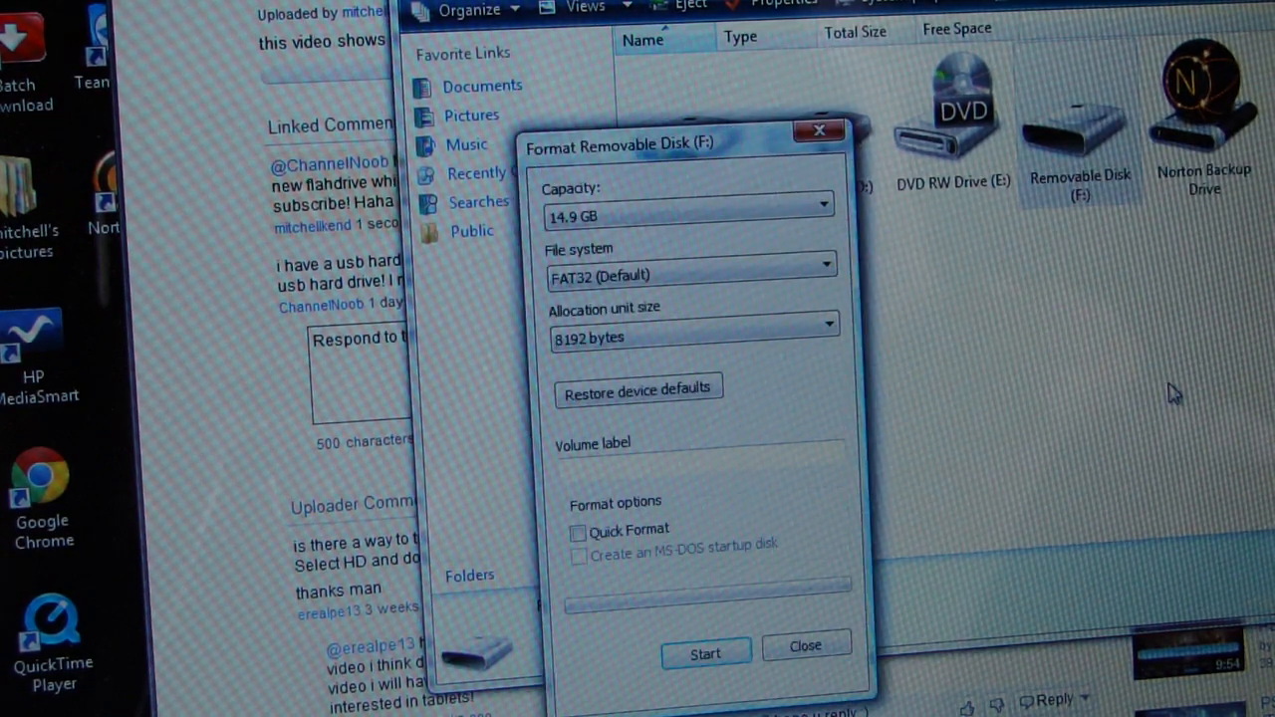
{"action": "mouse_move", "coordinate": [859, 287]}
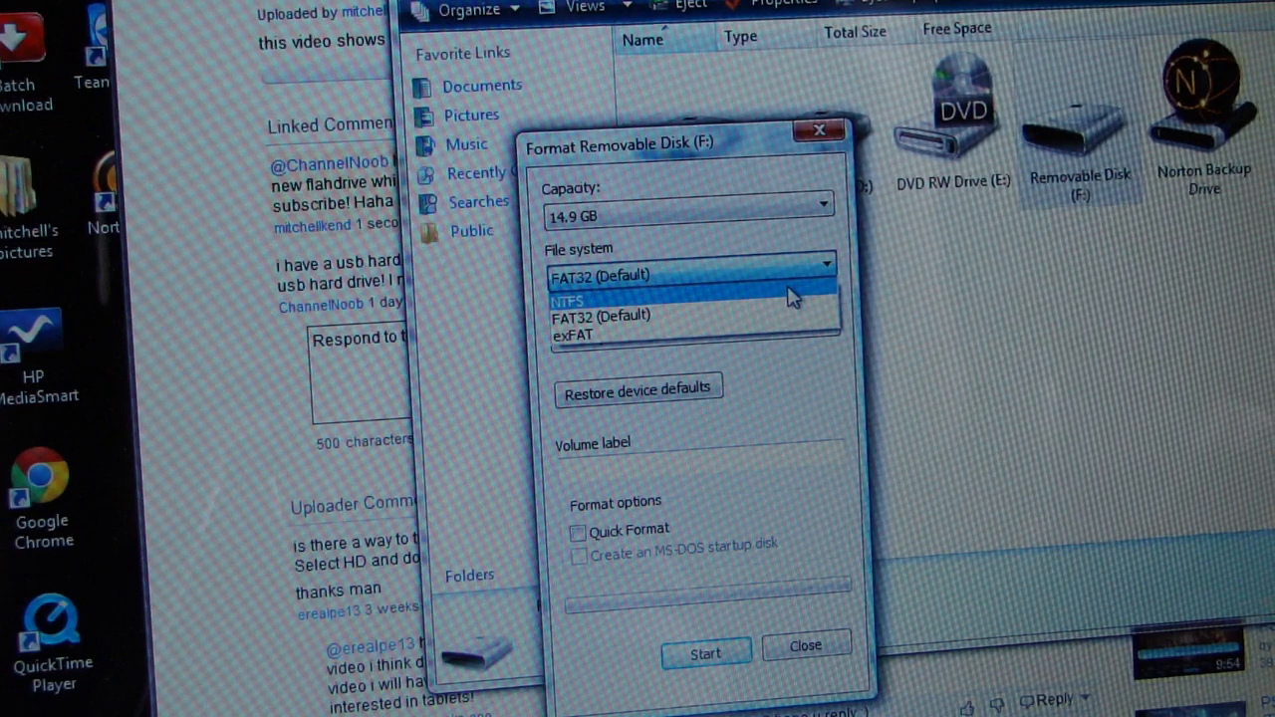
{"action": "left_click", "coordinate": [568, 301]}
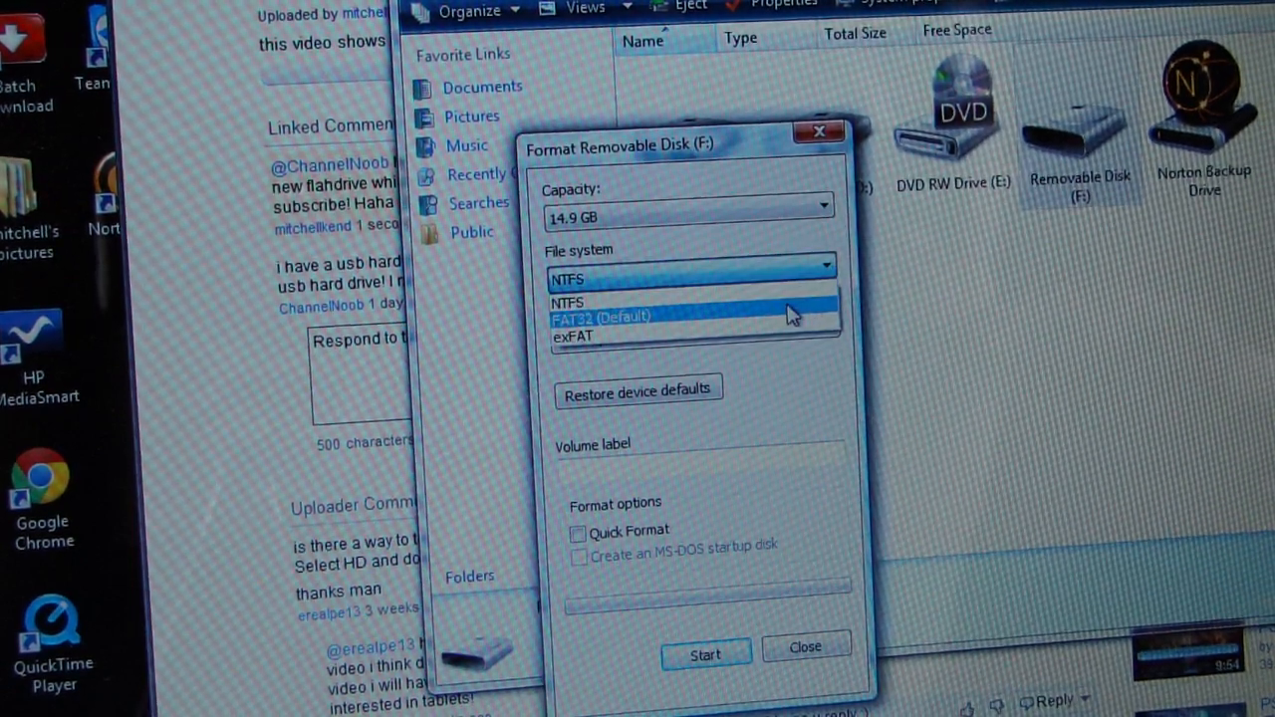
{"action": "left_click", "coordinate": [567, 302]}
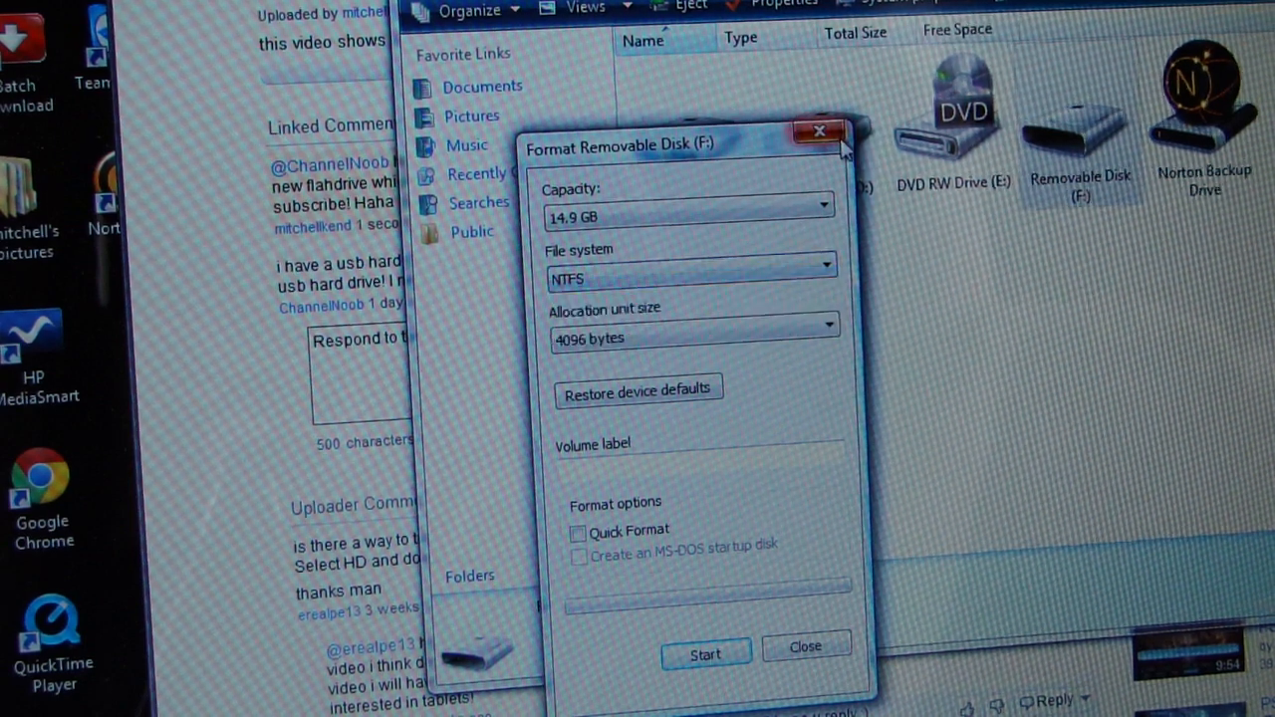
Close the Format dialog unused and reopen Format from the drive's menu, back at FAT32
{"action": "left_click", "coordinate": [819, 130]}
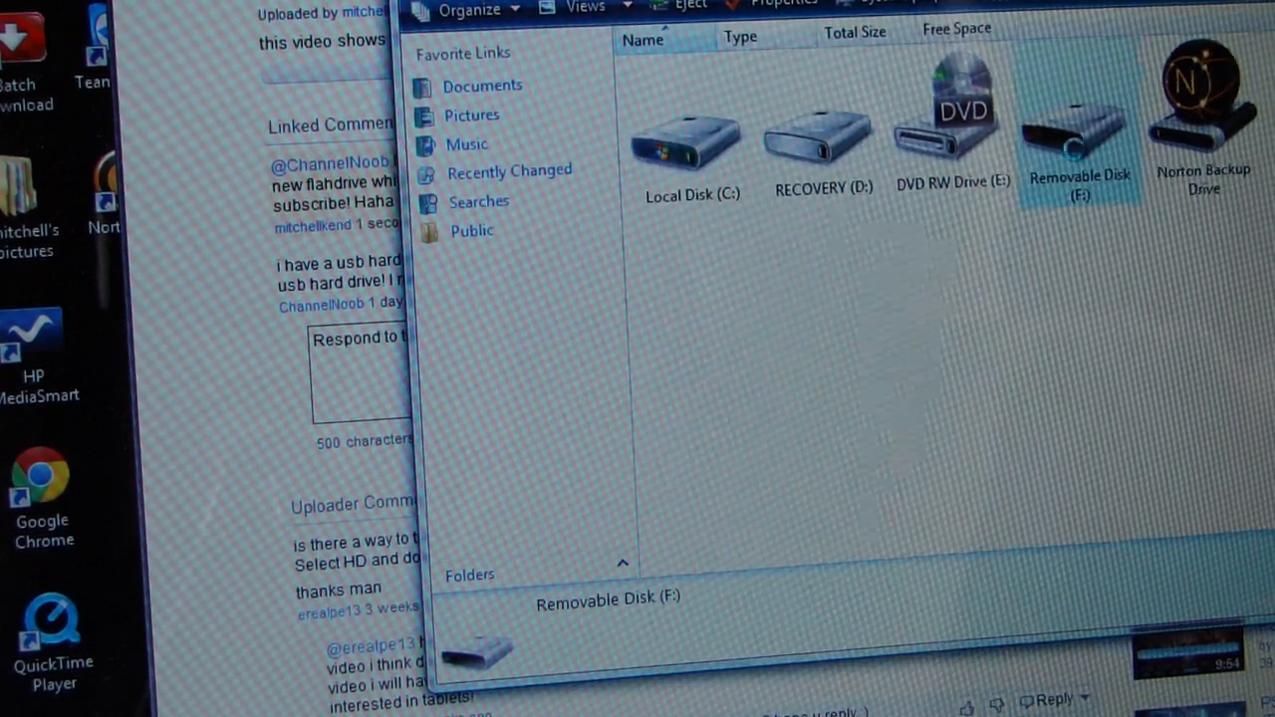
{"action": "right_click", "coordinate": [1079, 120]}
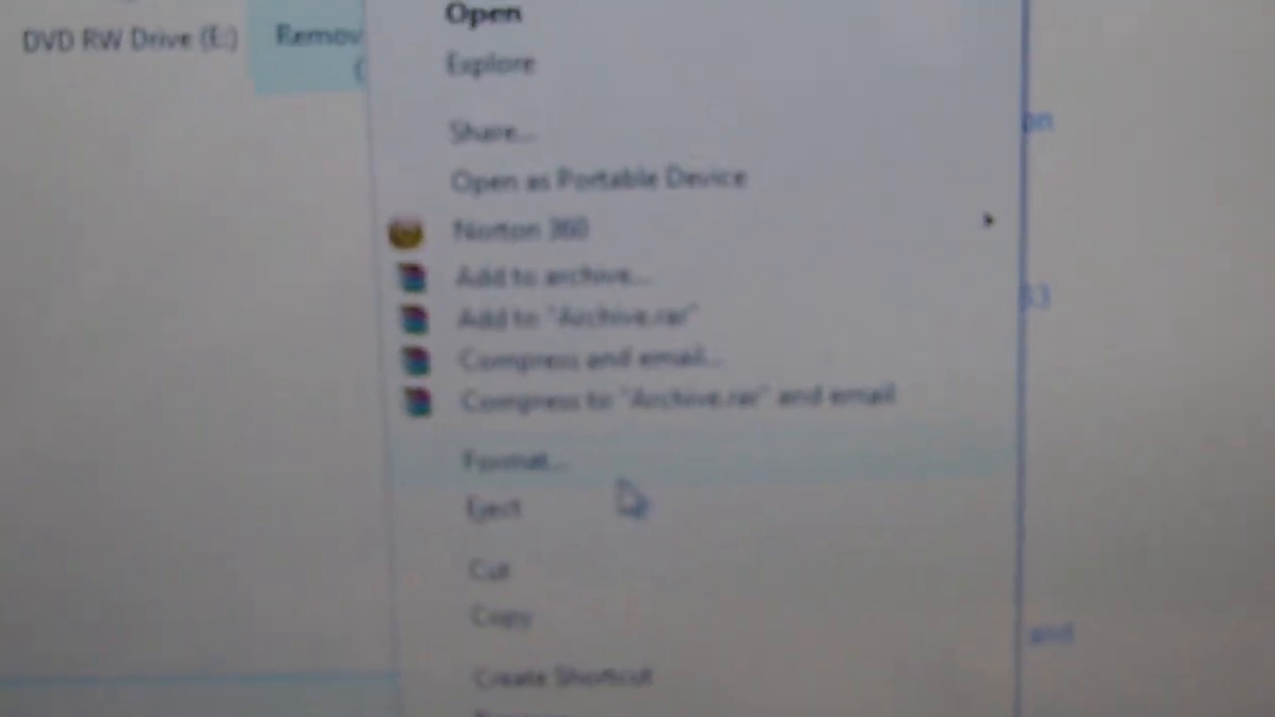
{"action": "left_click", "coordinate": [517, 461]}
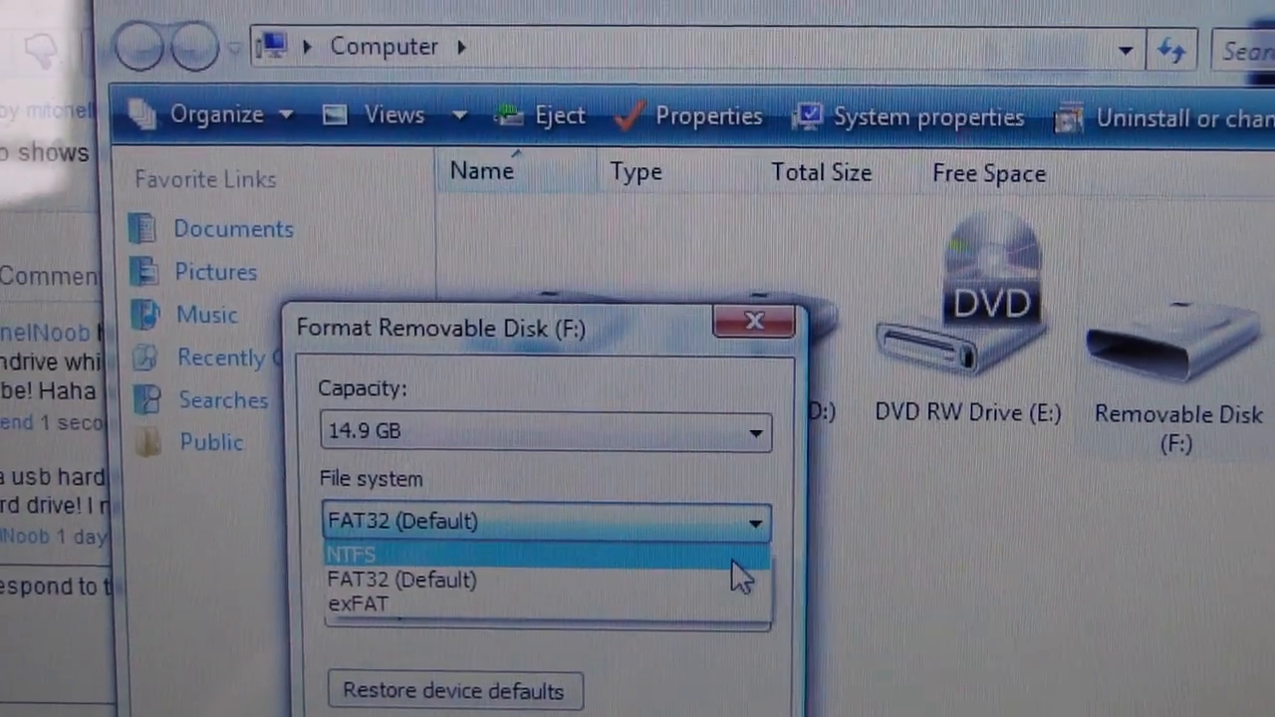
Keep FAT32 (Default) with 8192-byte allocation units and start formatting
{"action": "left_click", "coordinate": [350, 554]}
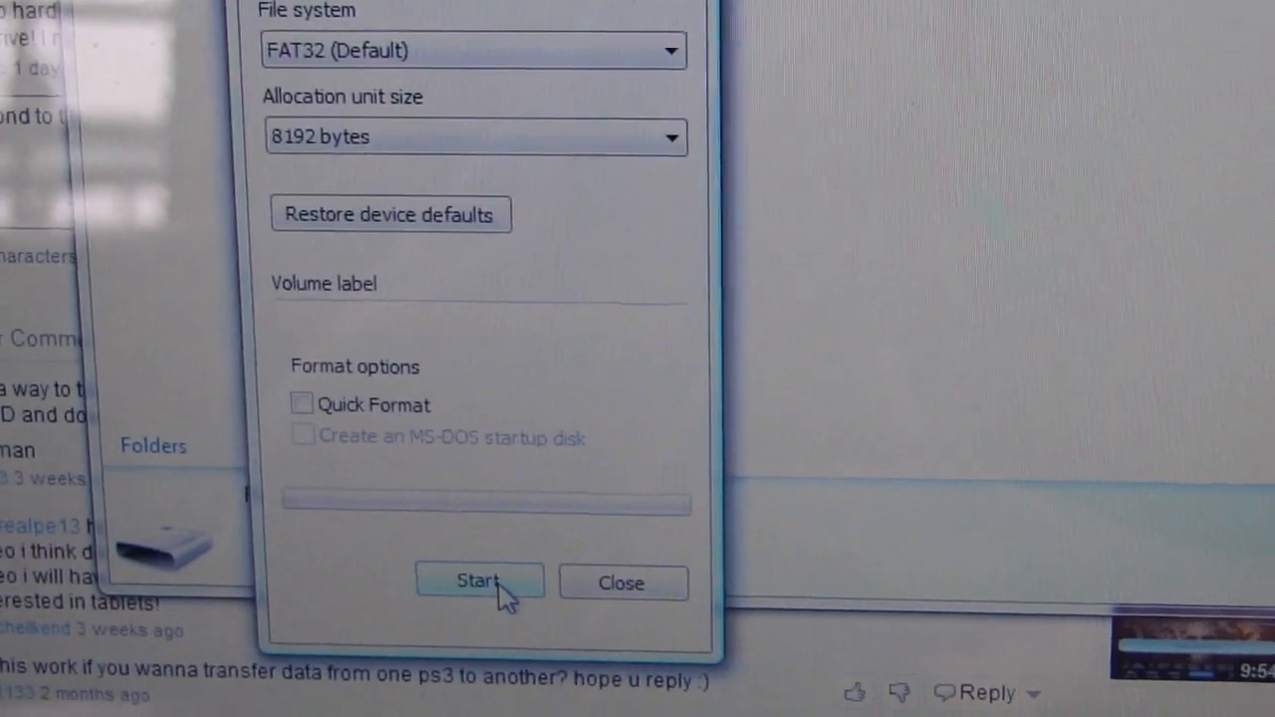
{"action": "left_click", "coordinate": [479, 581]}
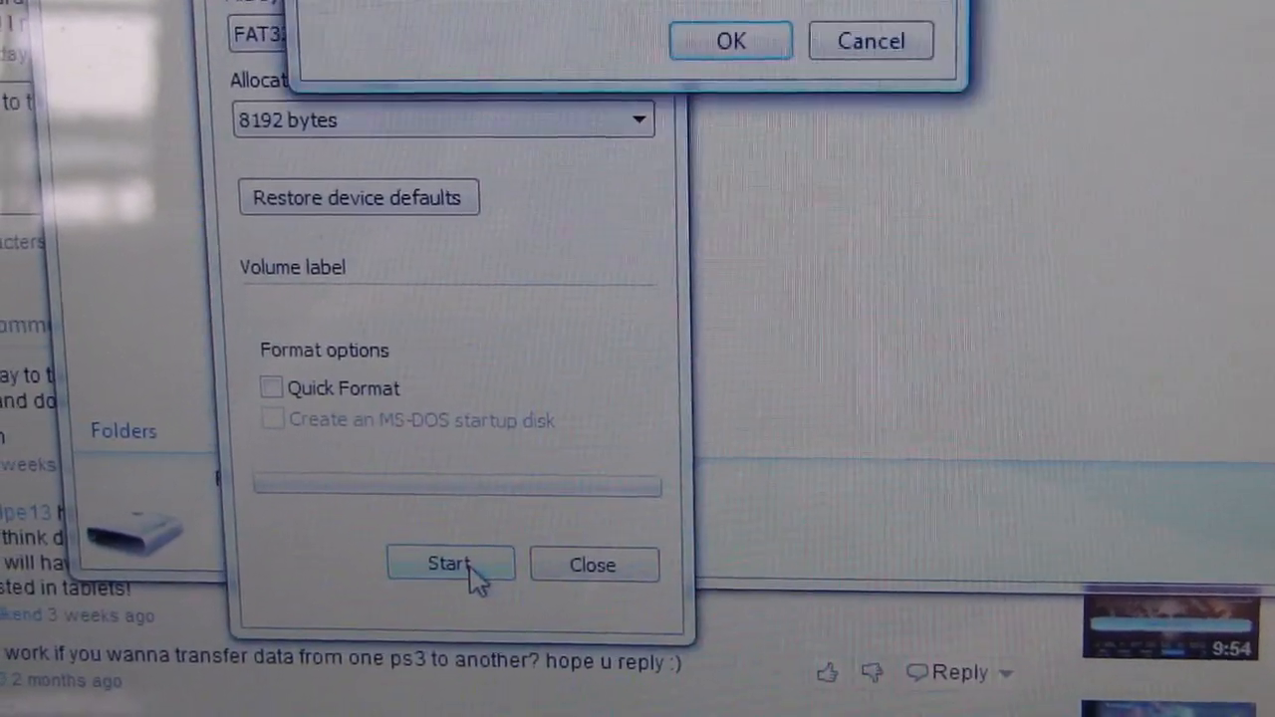
Confirm the erase-all-data warning with OK so the FAT32 format runs
{"action": "left_click", "coordinate": [451, 564]}
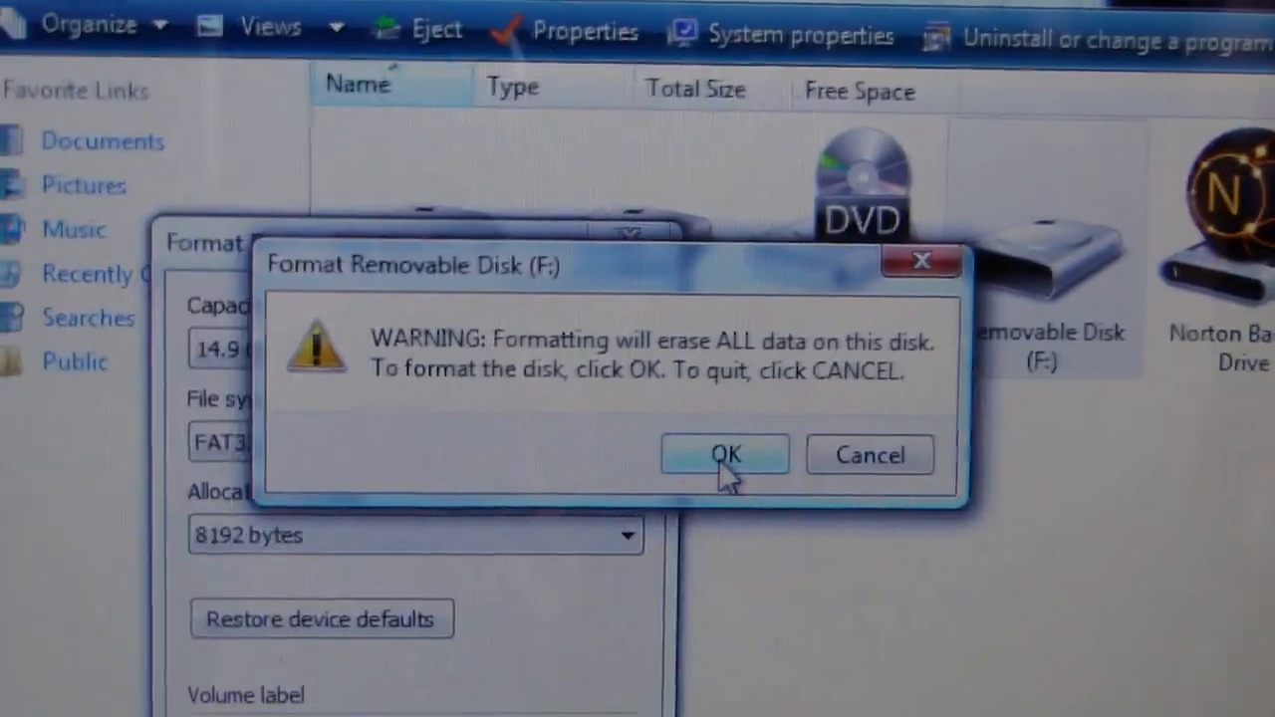
{"action": "left_click", "coordinate": [725, 456]}
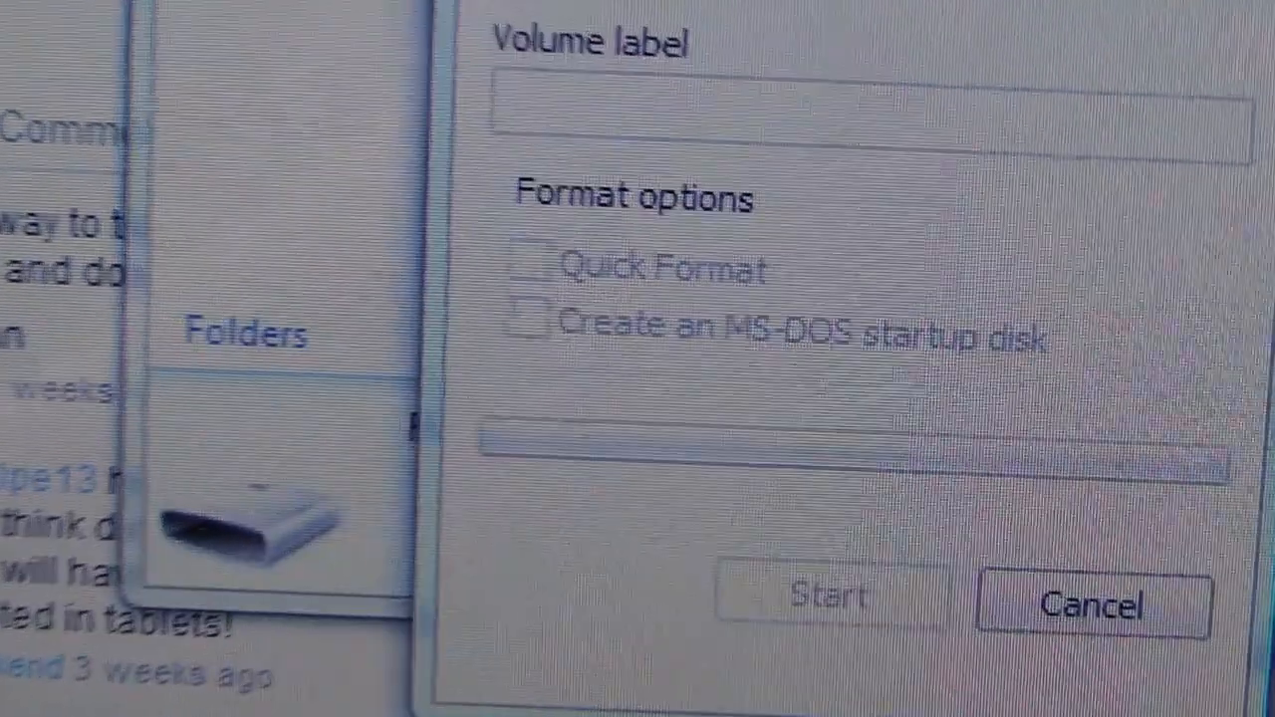